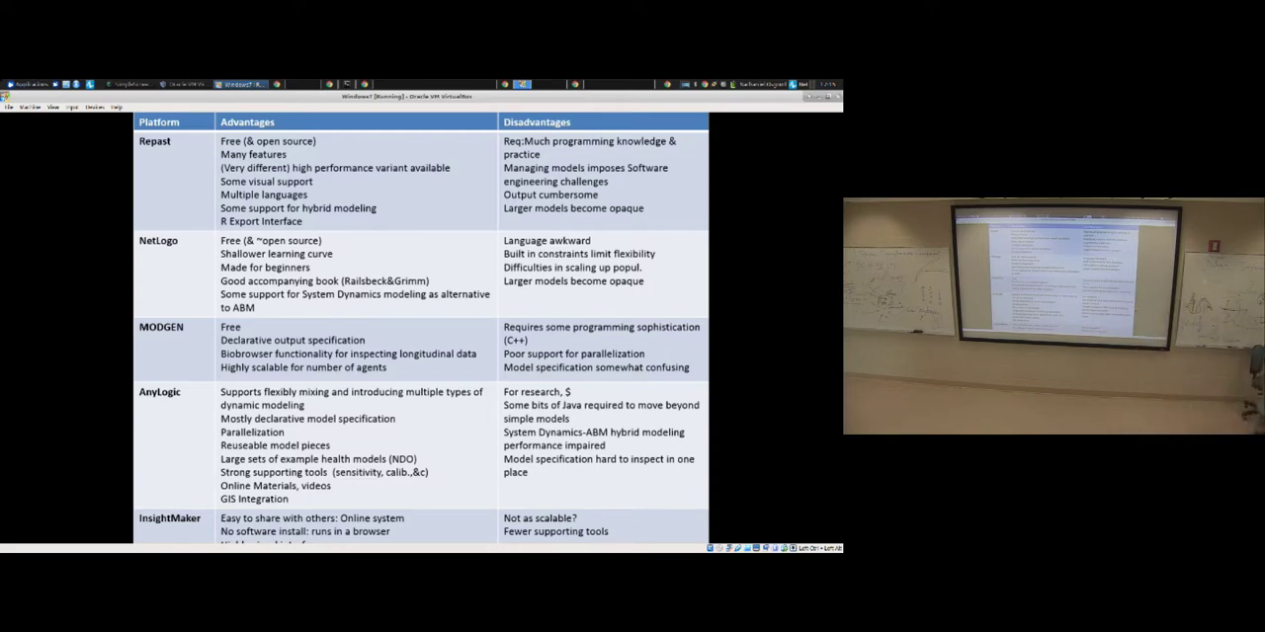
pyautogui.moveTo(320, 419)
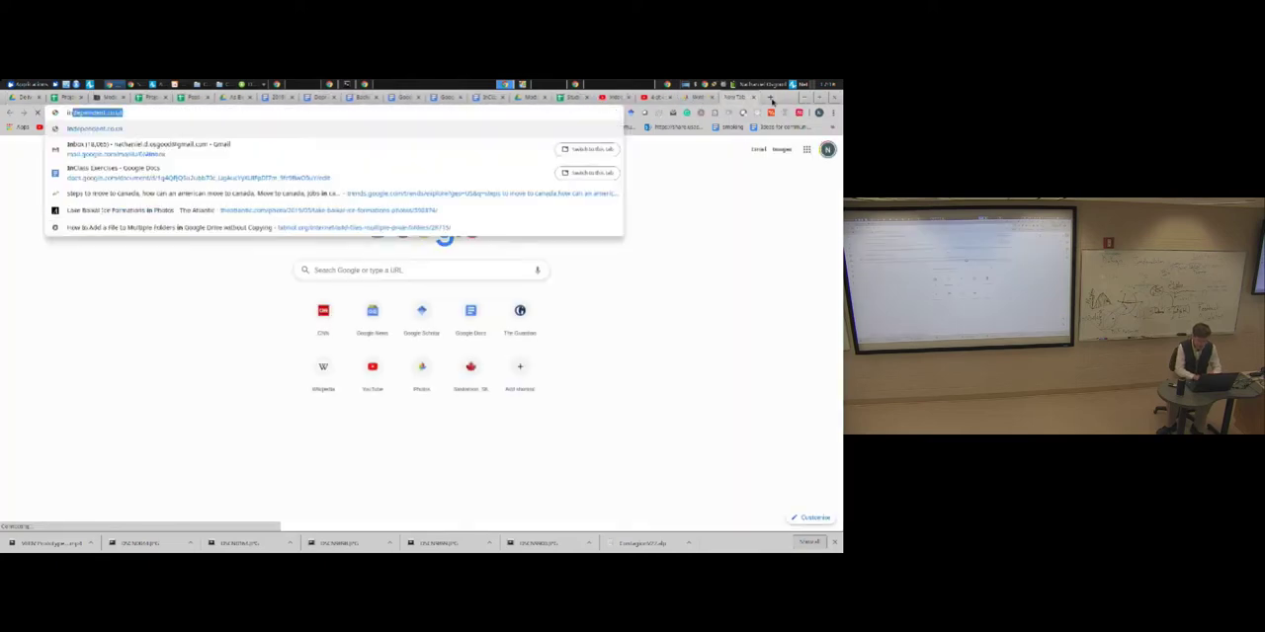
# Step: Browse public insights on insightmaker.com filtered to the Health Care tag
pyautogui.write('insights')
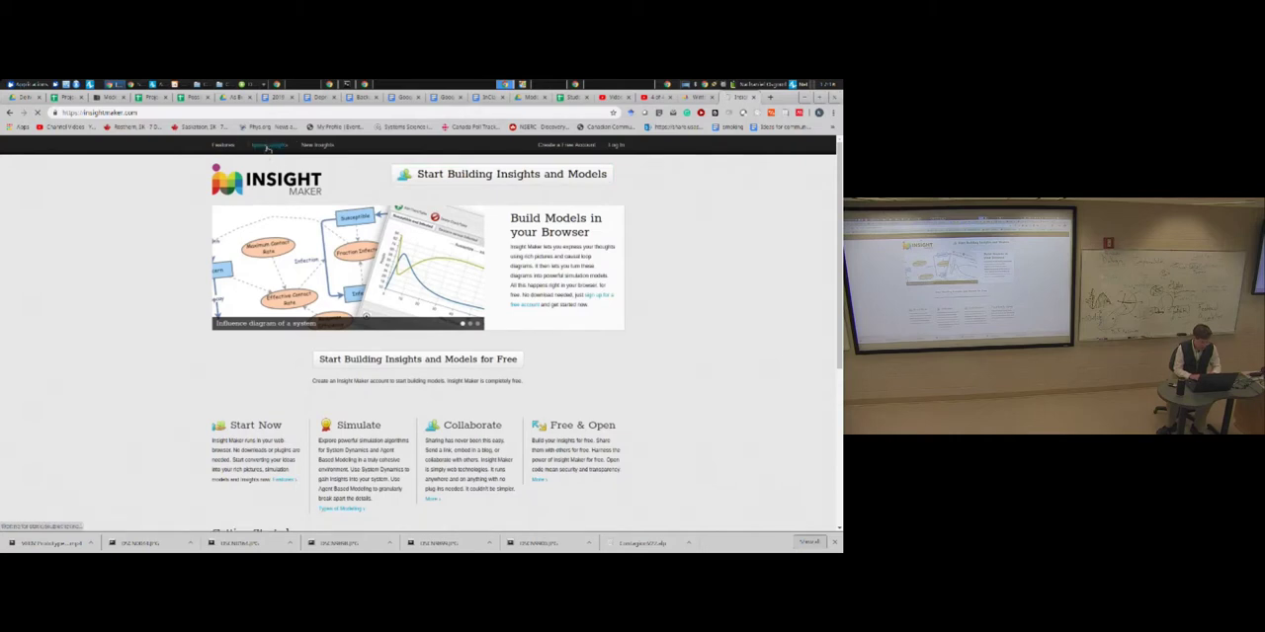
pyautogui.click(267, 145)
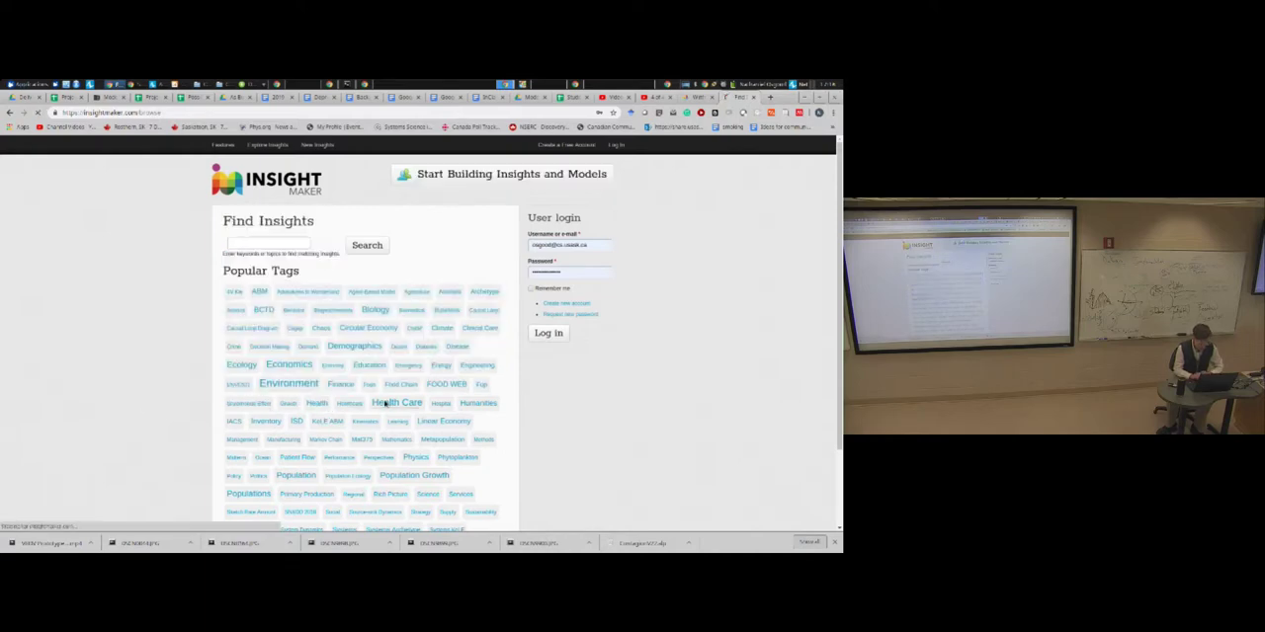
pyautogui.click(395, 403)
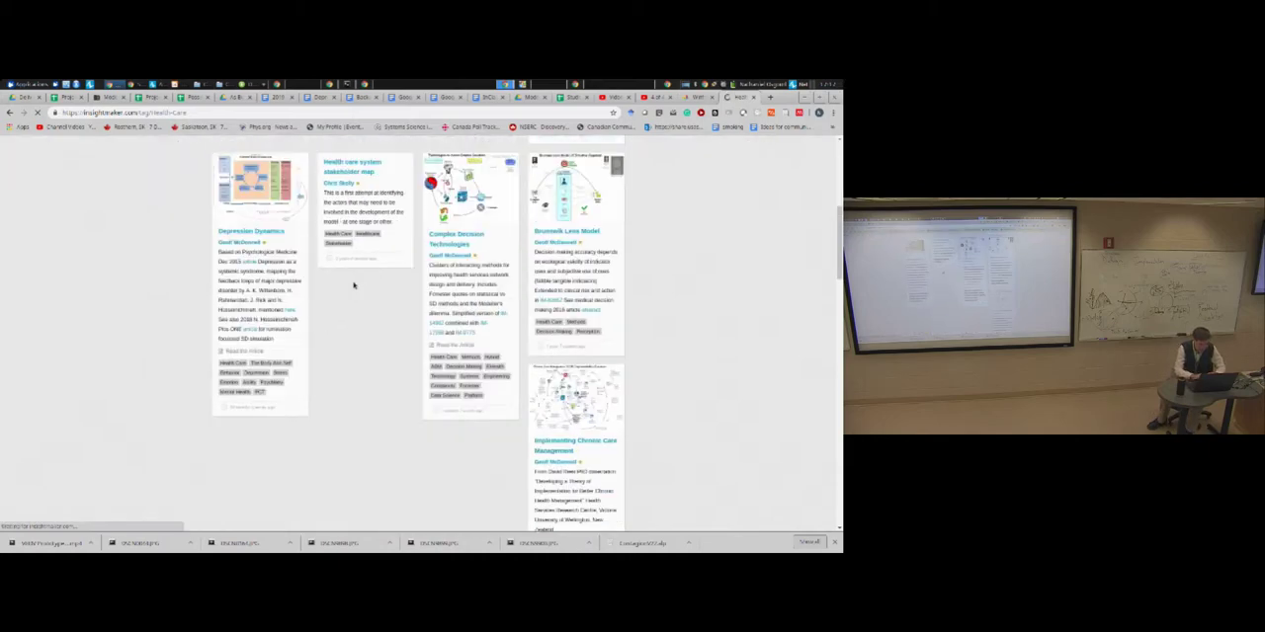
# Step: Load the Technologies to Assist Complex Decisions insight, accepting its prompt
pyautogui.click(466, 187)
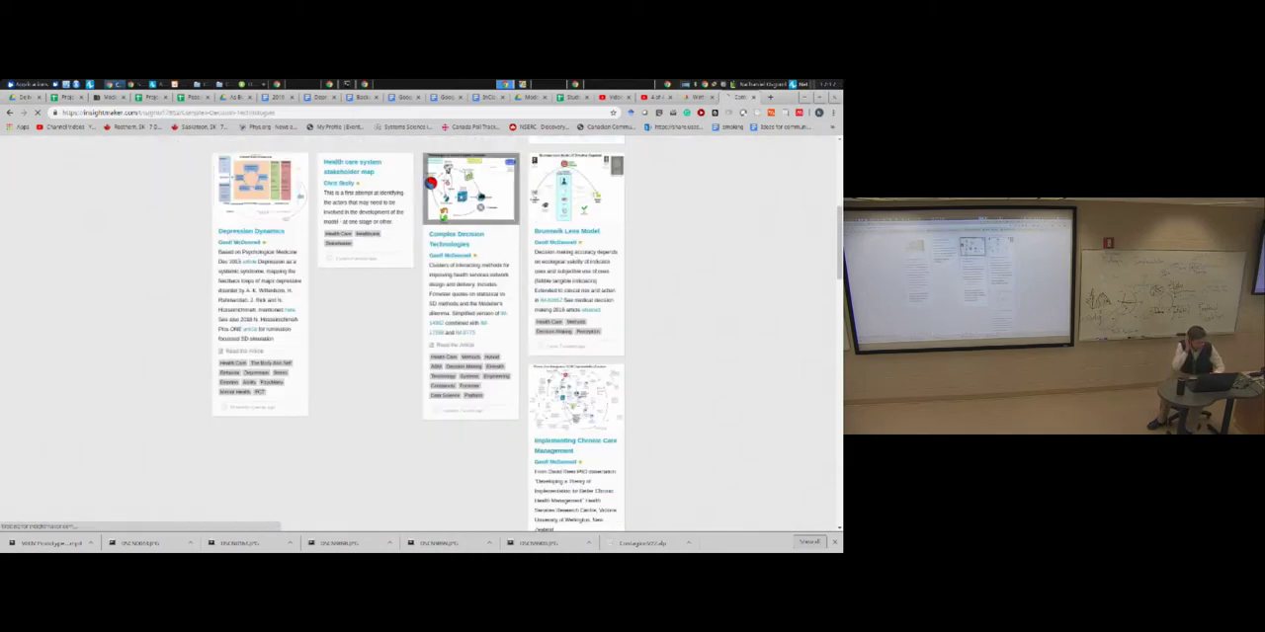
pyautogui.click(471, 187)
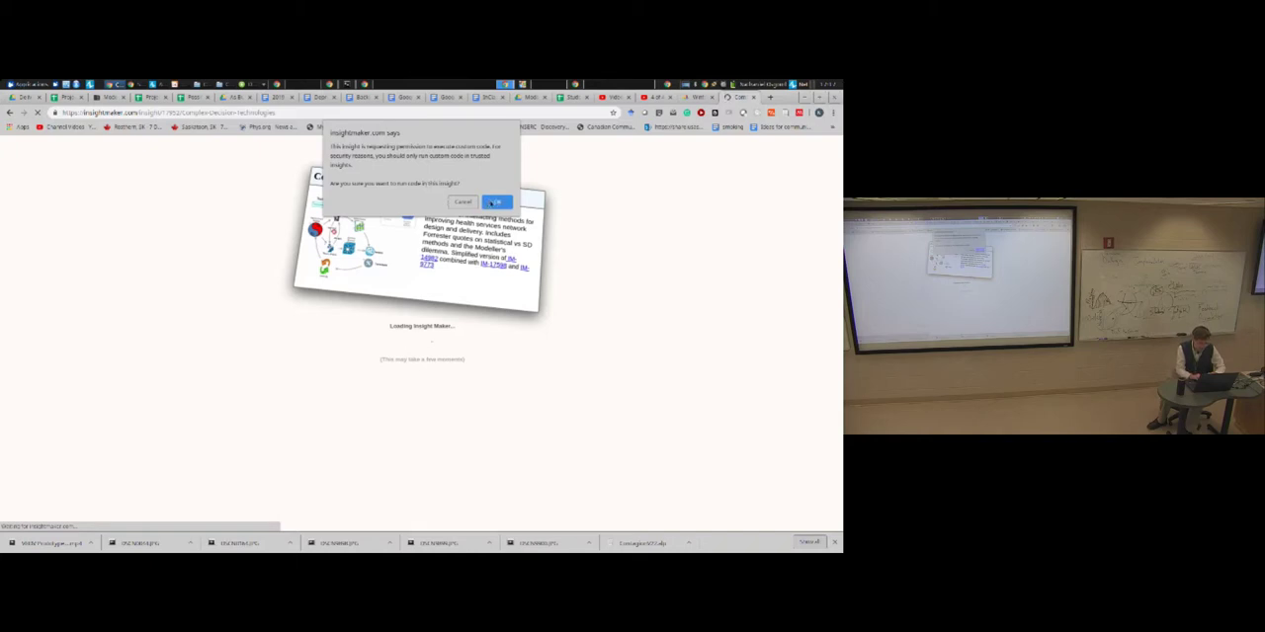
pyautogui.click(496, 202)
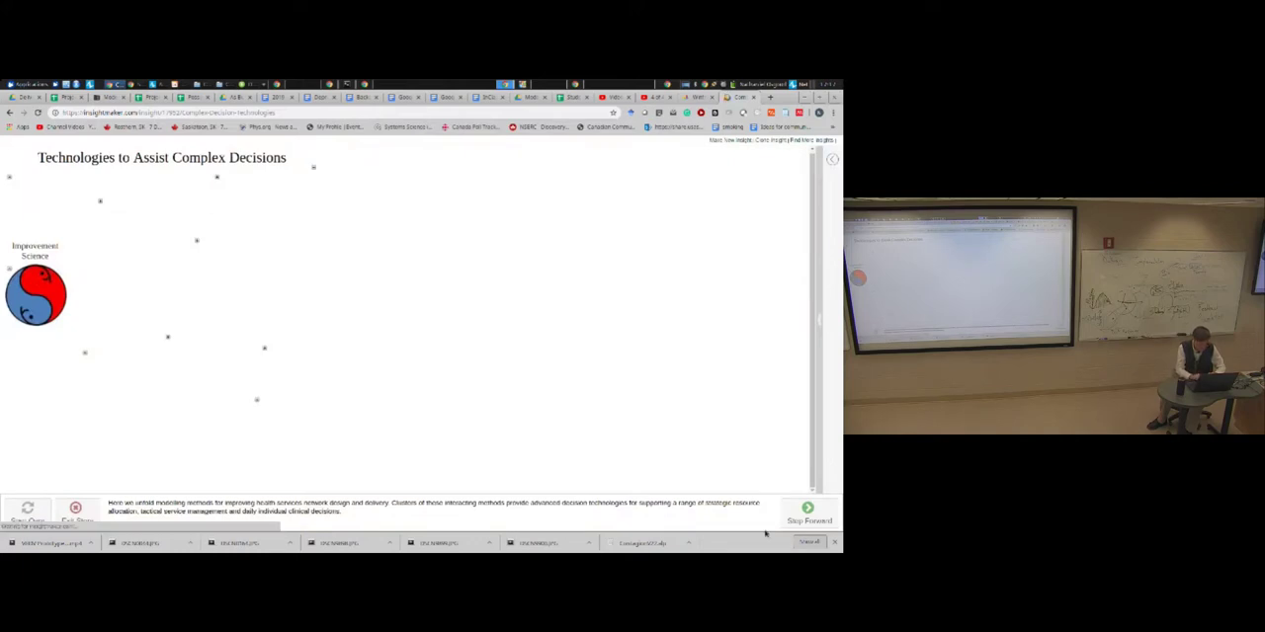
# Step: Step forward through the story to build the diagram linking Big Data, Theory Models, Data Science, Systems Science and Decisions
pyautogui.click(807, 510)
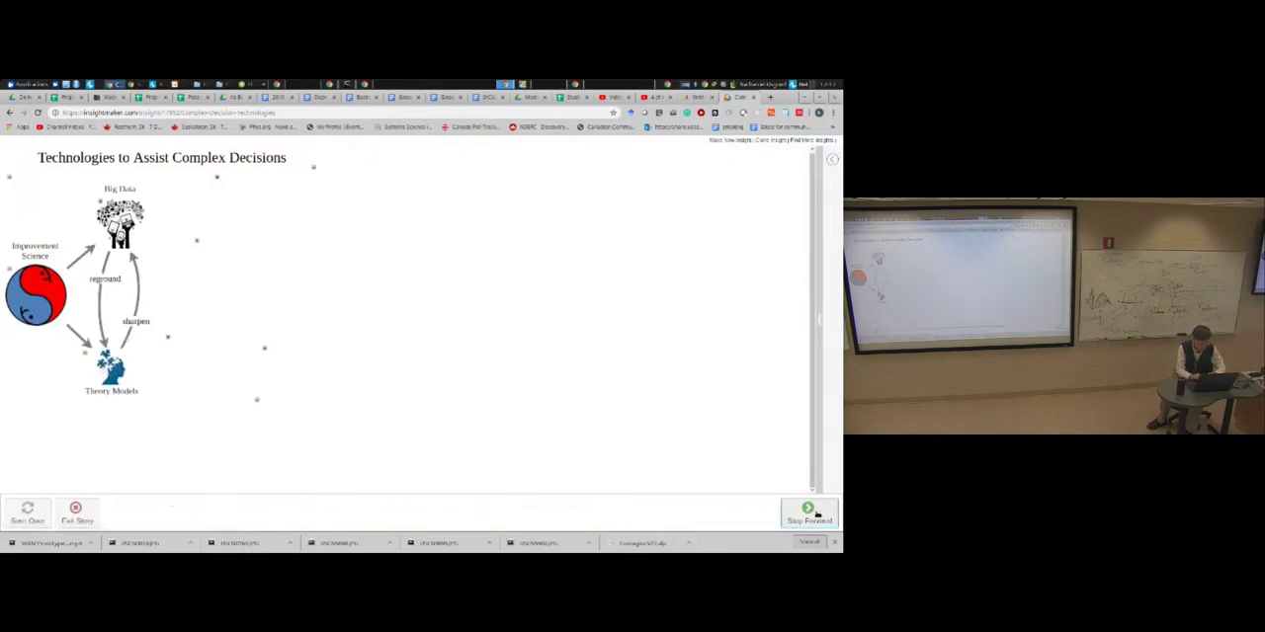
pyautogui.click(806, 509)
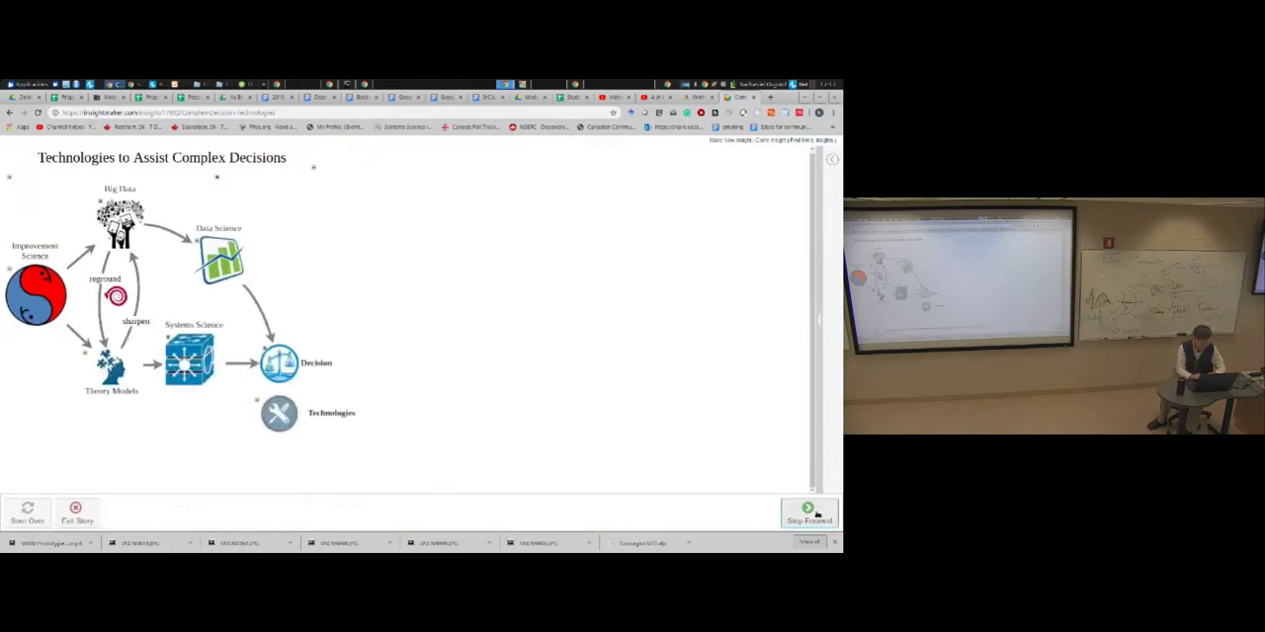
pyautogui.click(806, 510)
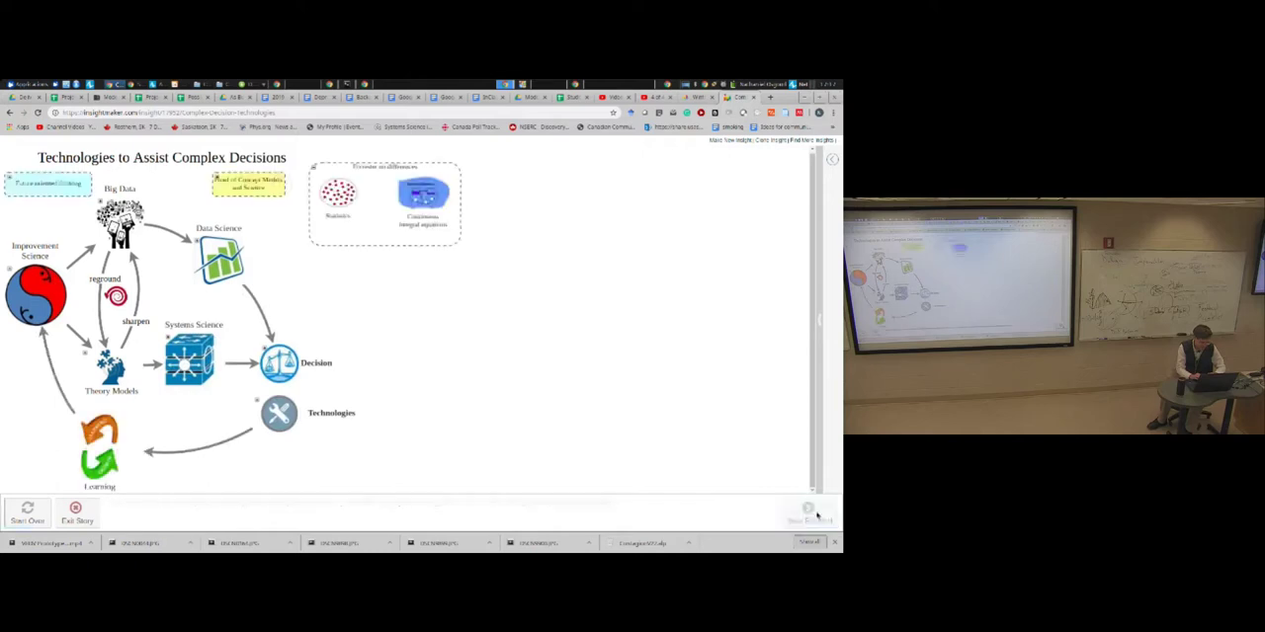
pyautogui.click(808, 506)
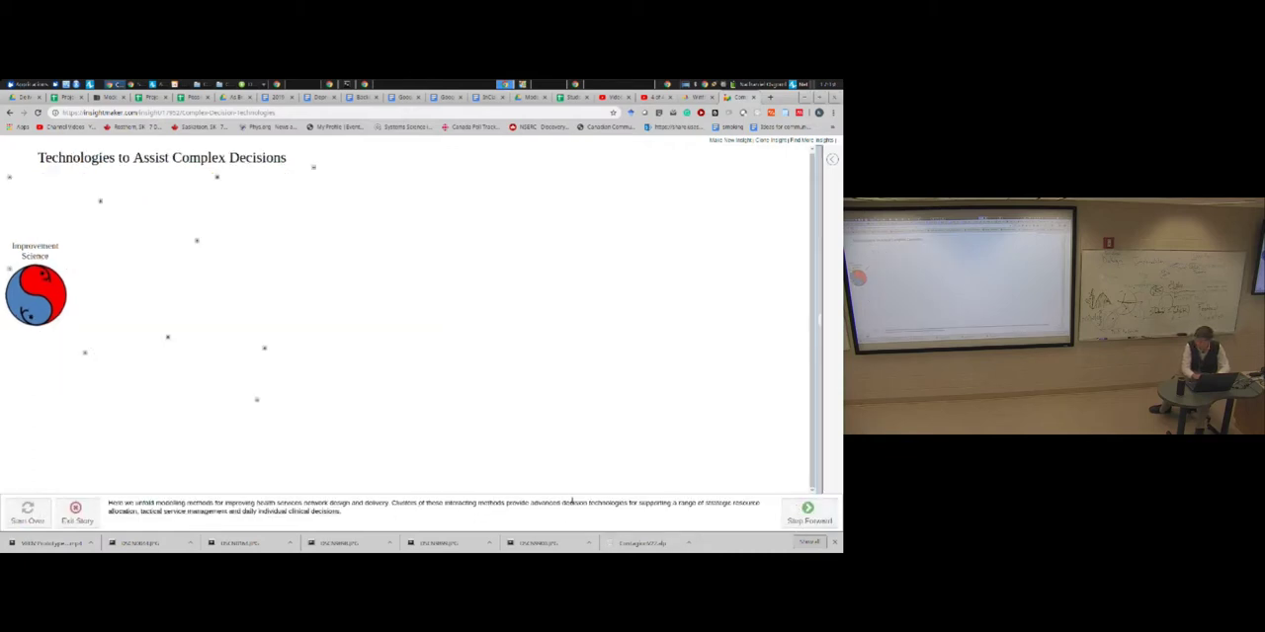
pyautogui.click(807, 509)
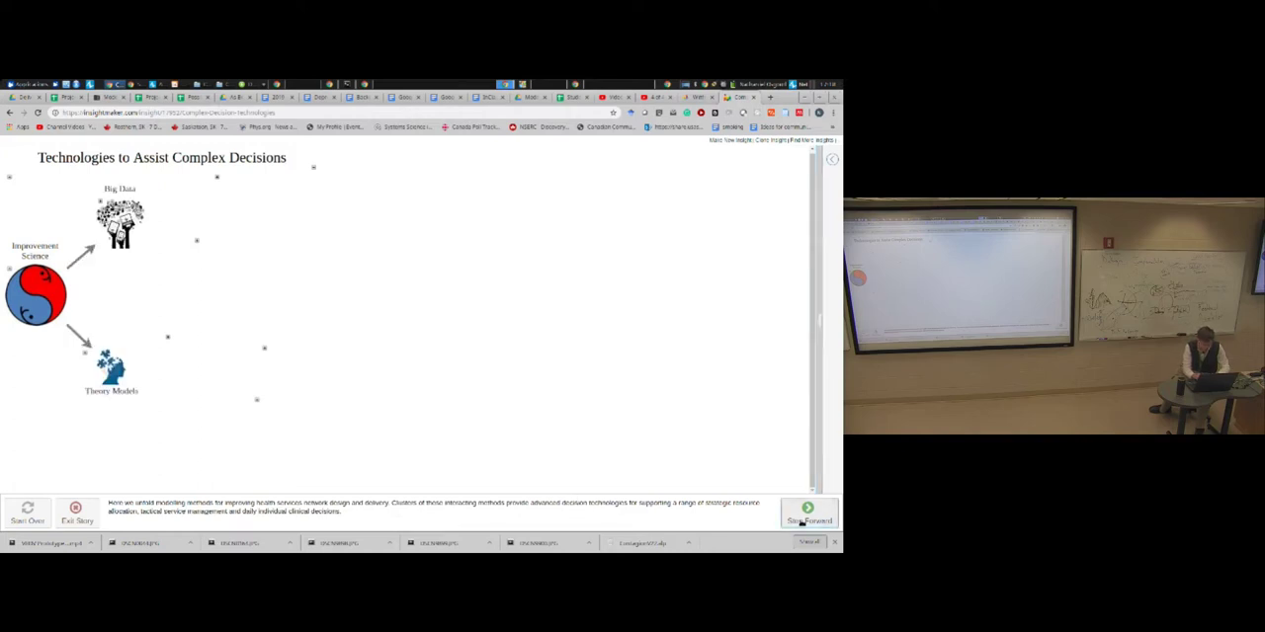
pyautogui.click(808, 510)
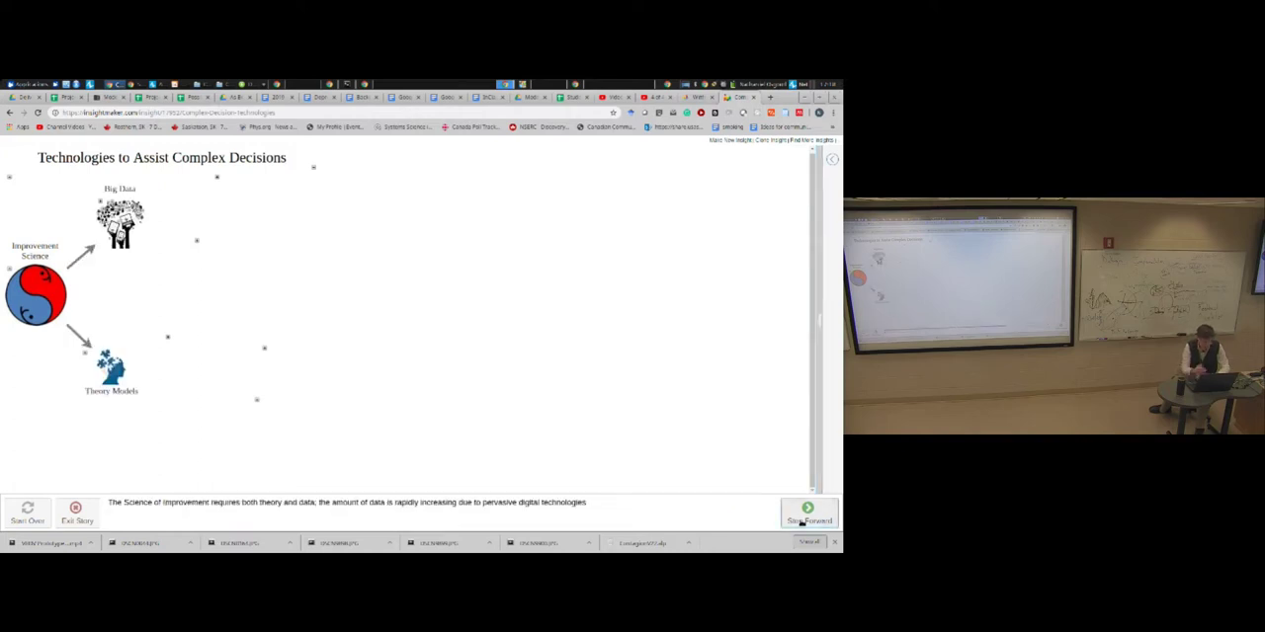
pyautogui.click(808, 510)
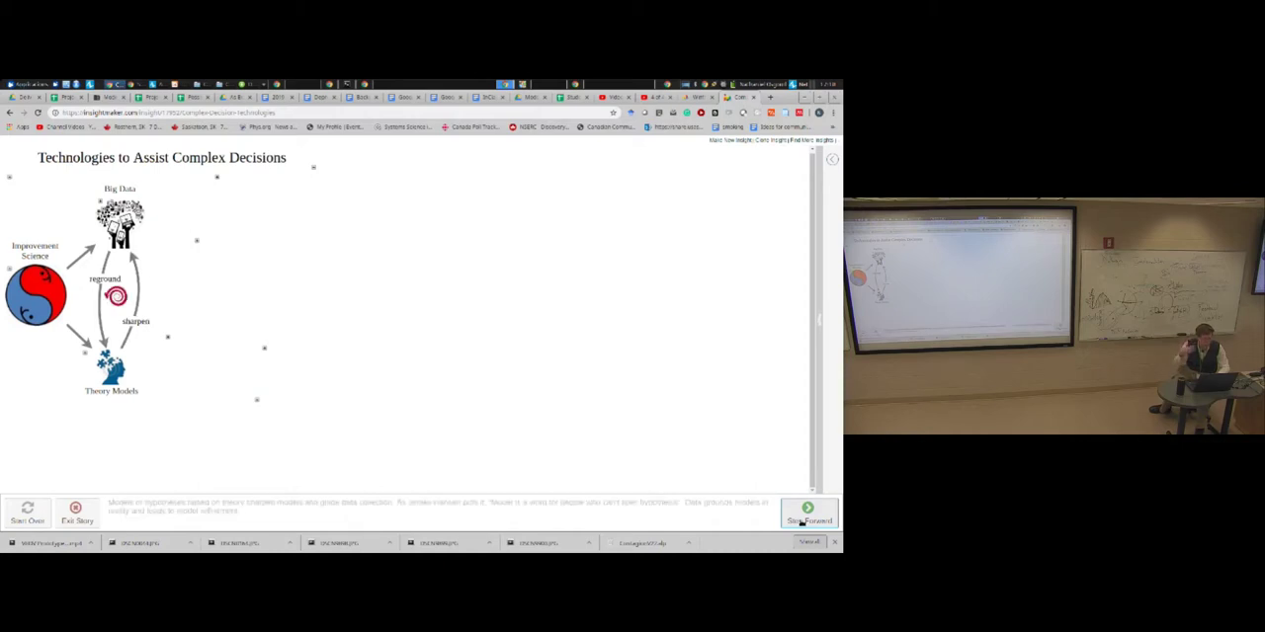
pyautogui.click(806, 514)
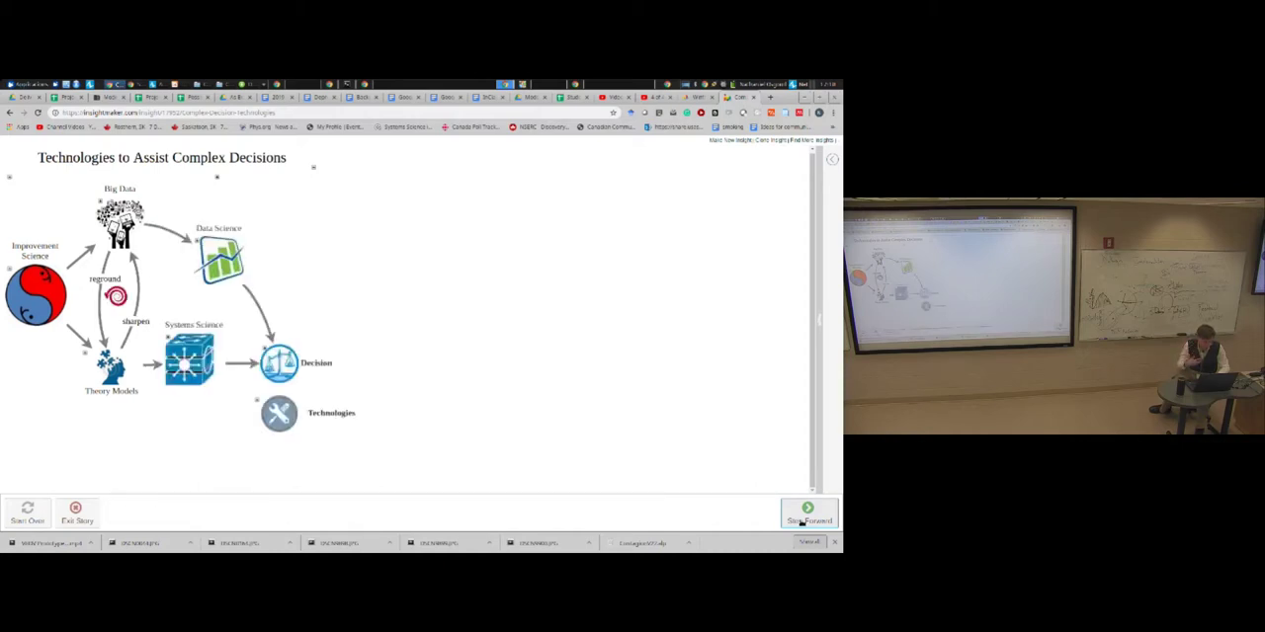
pyautogui.click(806, 510)
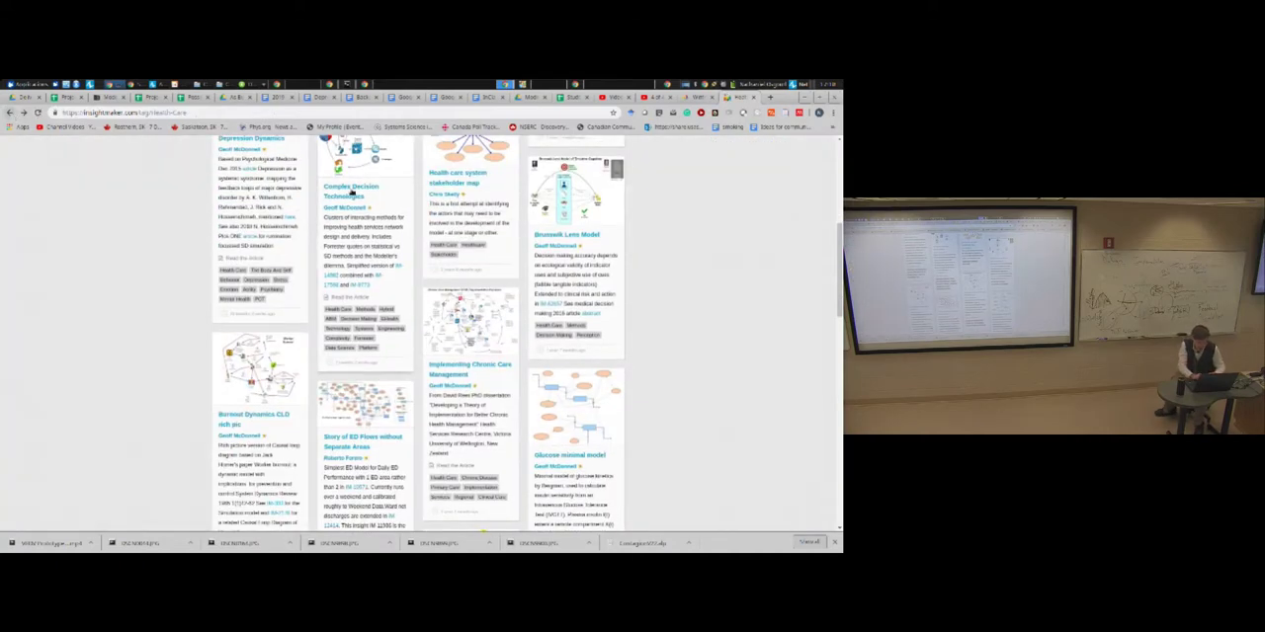
# Step: Scroll the health care gallery toward the Responses to Service Work Pressure insight
pyautogui.scroll(-3)
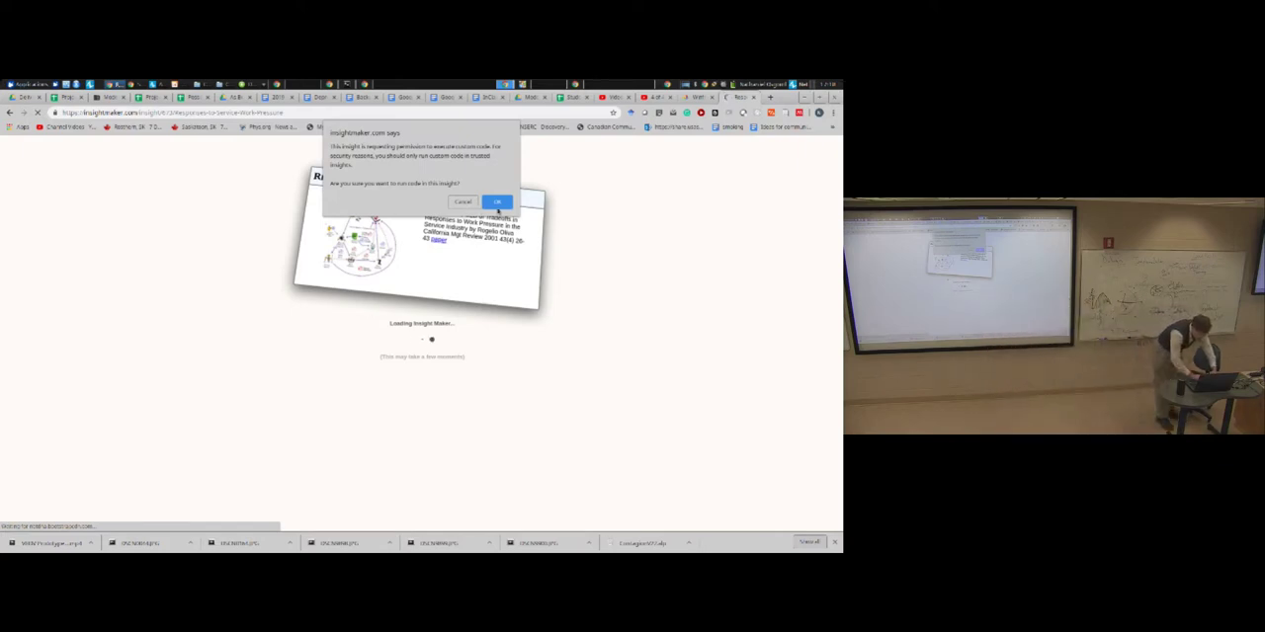
# Step: Allow the Responses to Service Work Pressure insight to run and step through its workload, completion rate and capacity links
pyautogui.click(495, 201)
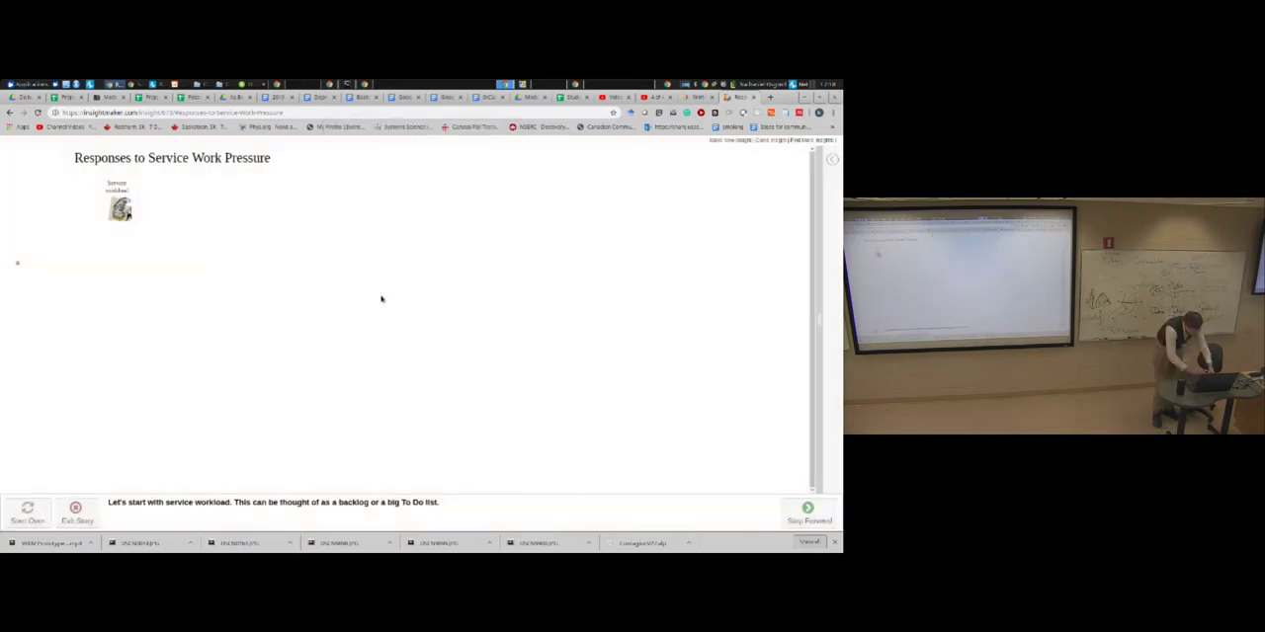
pyautogui.click(808, 510)
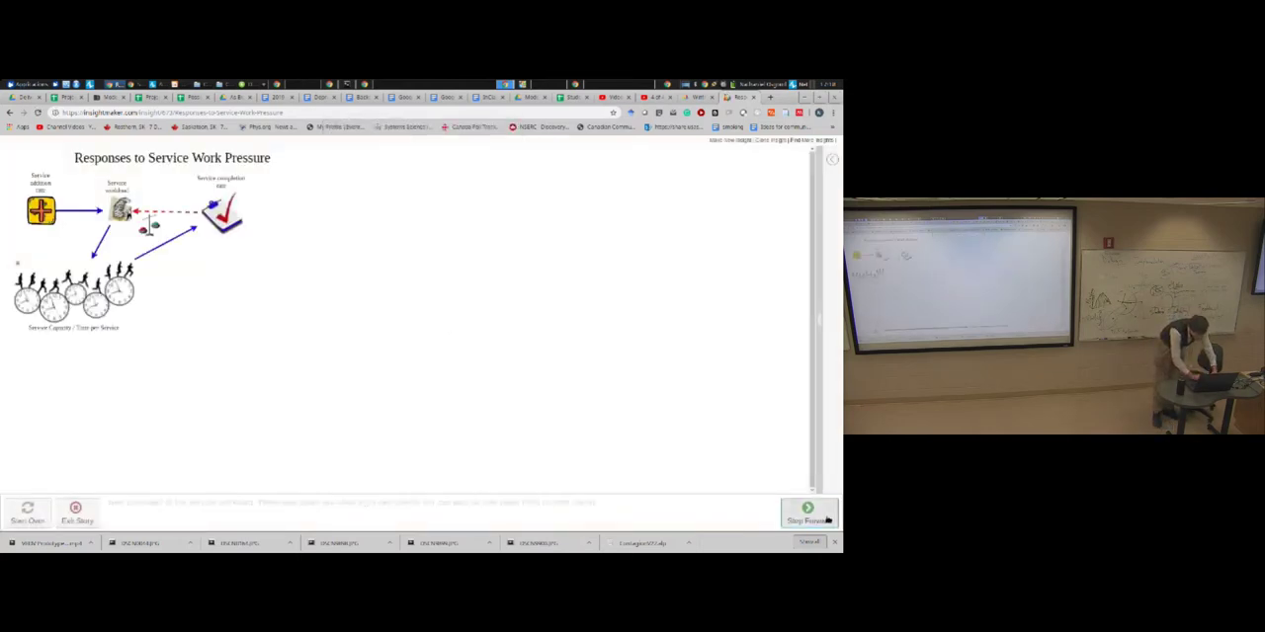
pyautogui.click(806, 509)
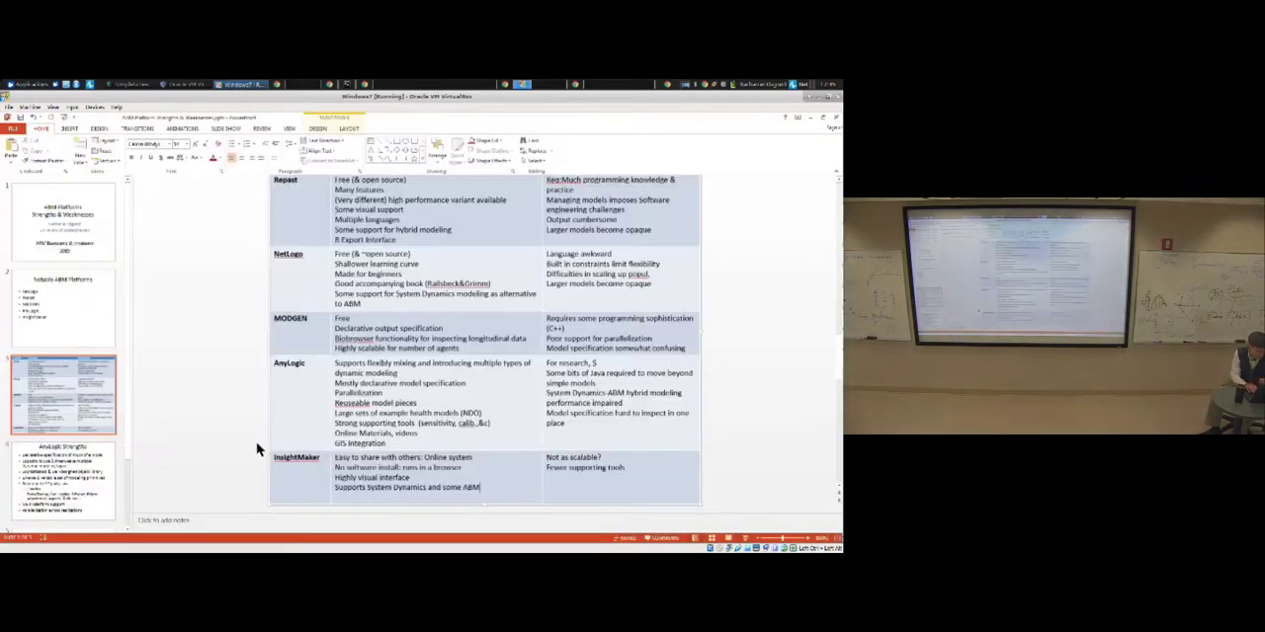
# Step: Select the platform-comparison slide for Repast, NetLogo, MODGEN, AnyLogic and InsightMaker in the thumbnails pane
pyautogui.click(64, 484)
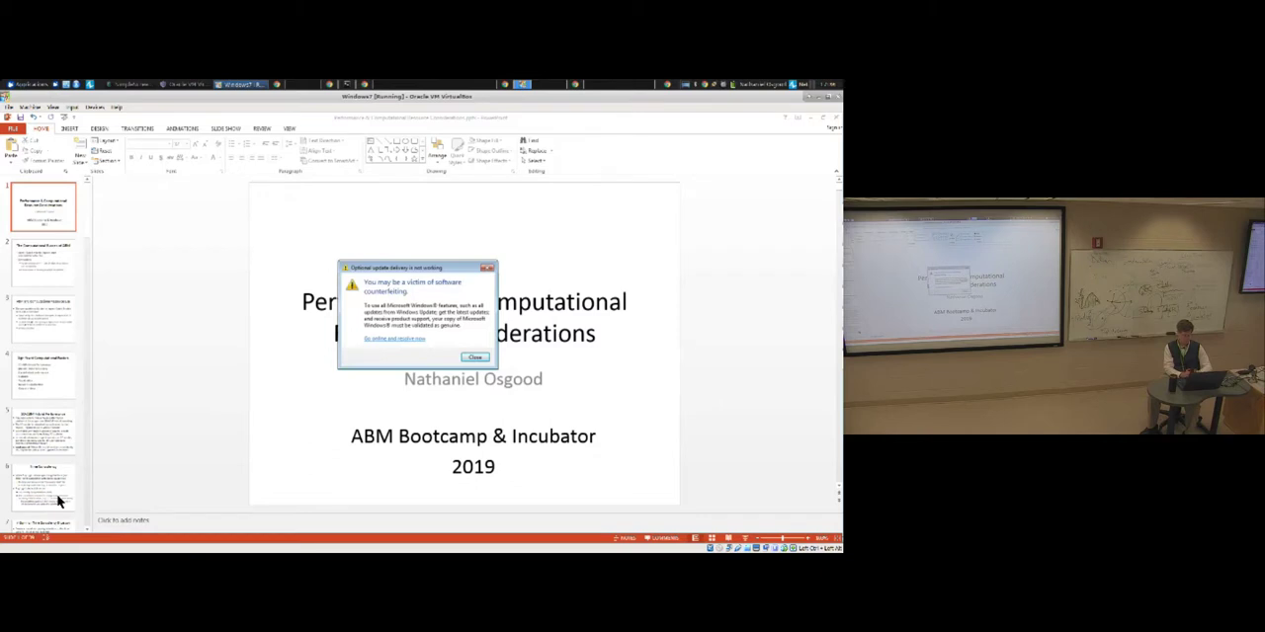
# Step: Dismiss the counterfeit-software warning over the 'Performance & Computational Resource Considerations' title slide
pyautogui.click(474, 355)
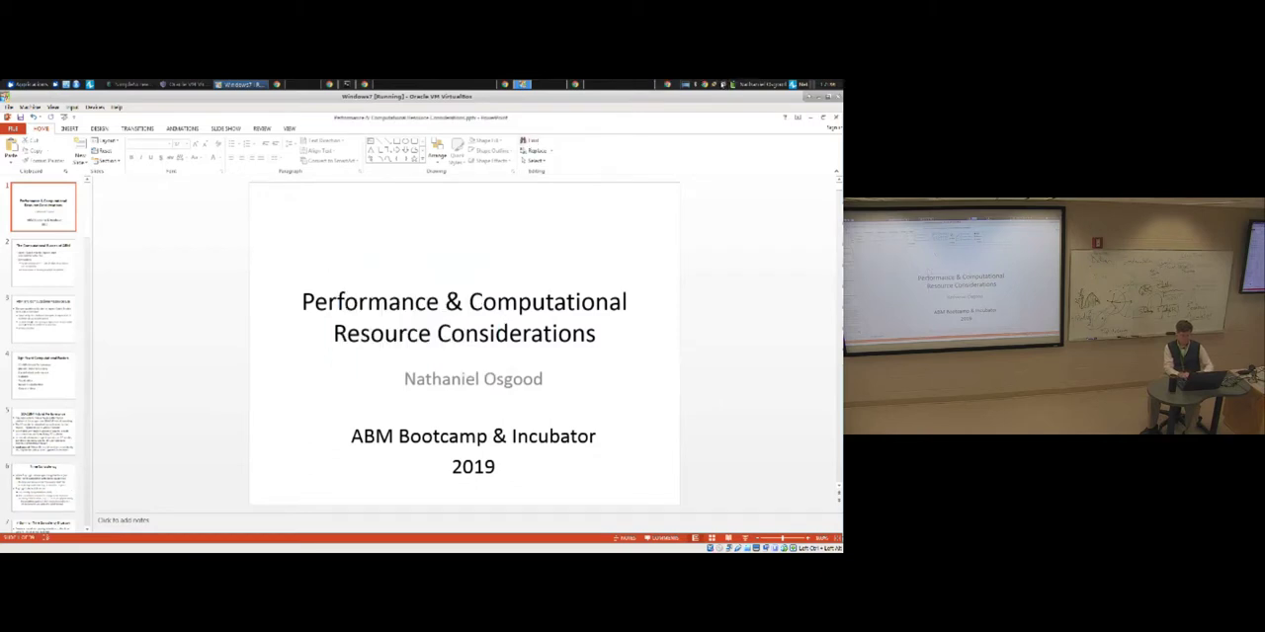